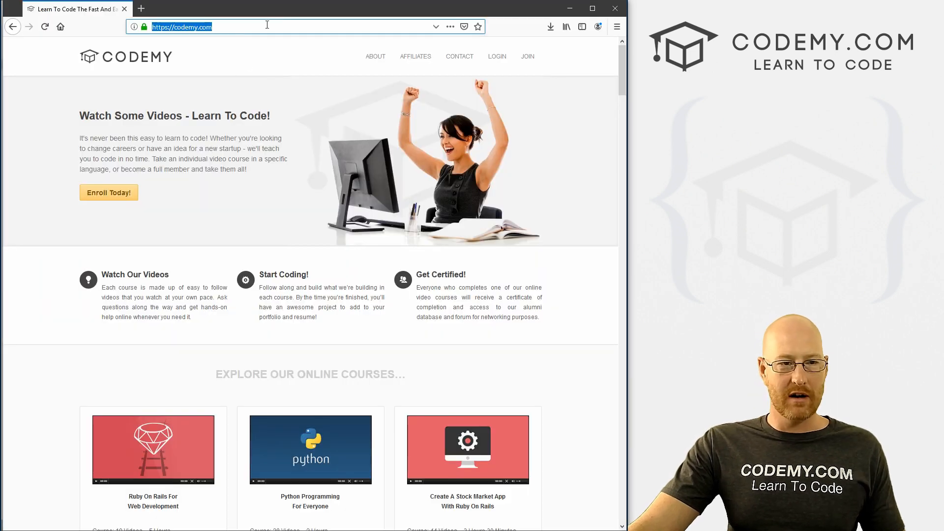
Search Google for 'express js' and open the Express - Node.js web application framework site
text(express)
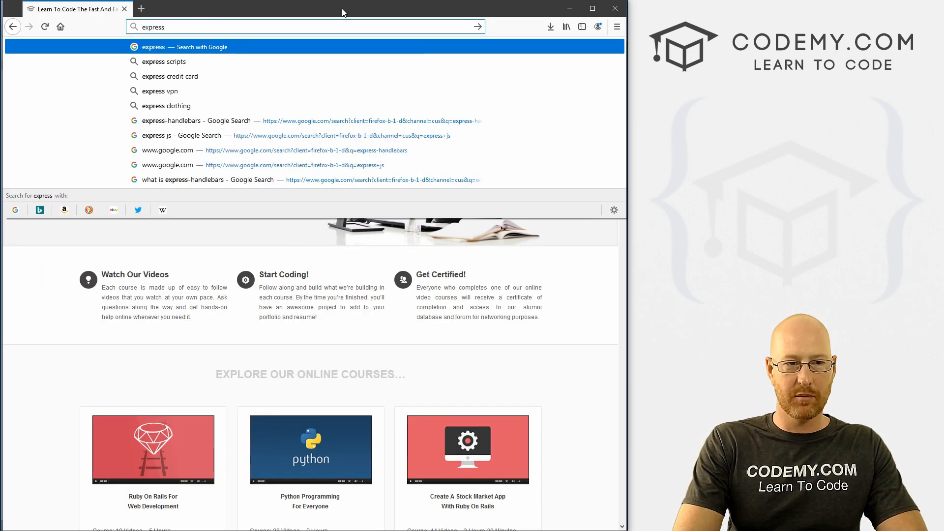
click(181, 134)
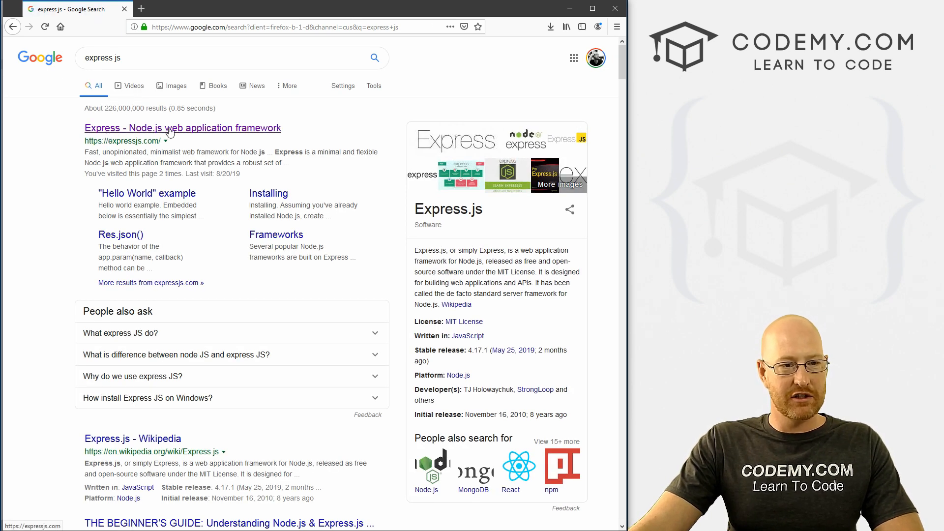
click(182, 127)
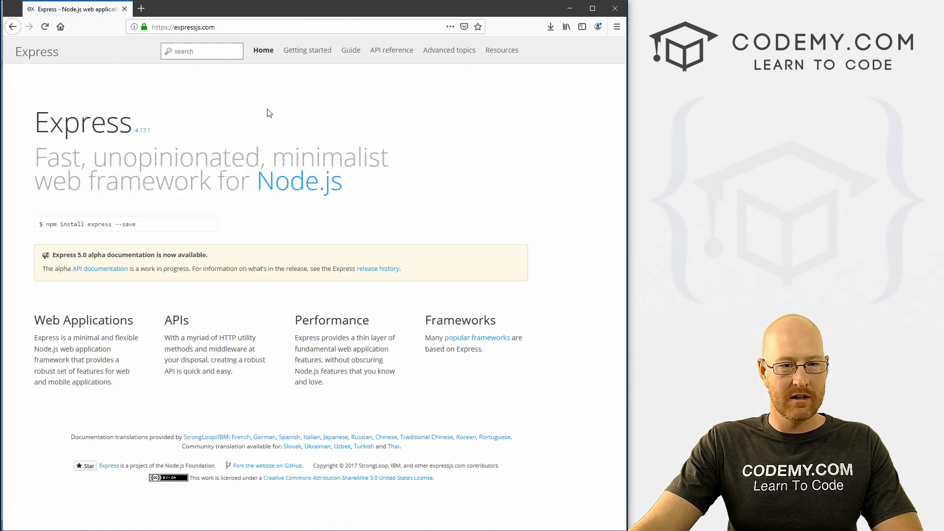
Select and copy the 'npm install express' command from the Express homepage
click(392, 50)
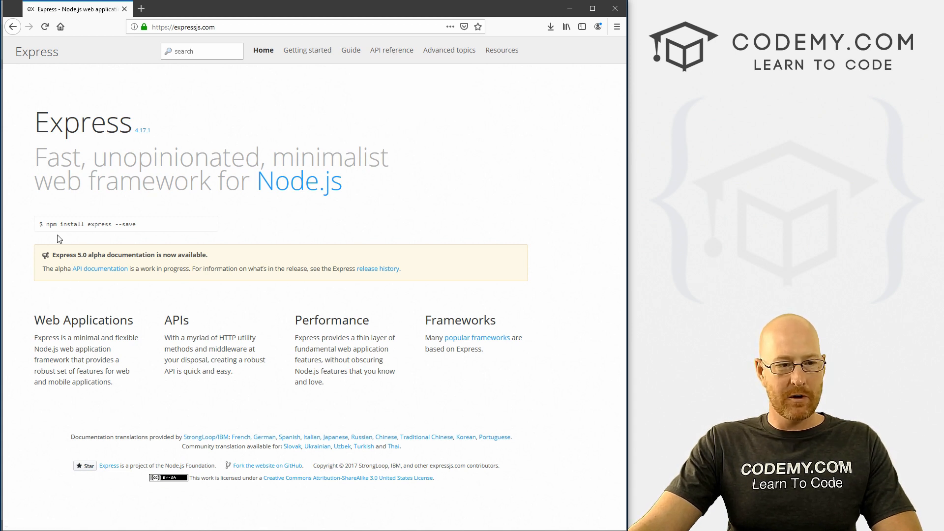
double_click(77, 224)
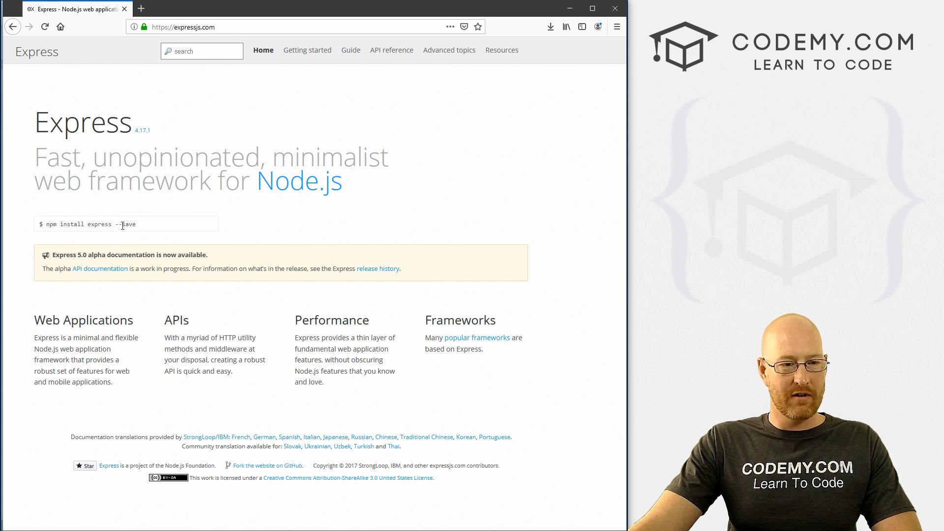
double_click(125, 225)
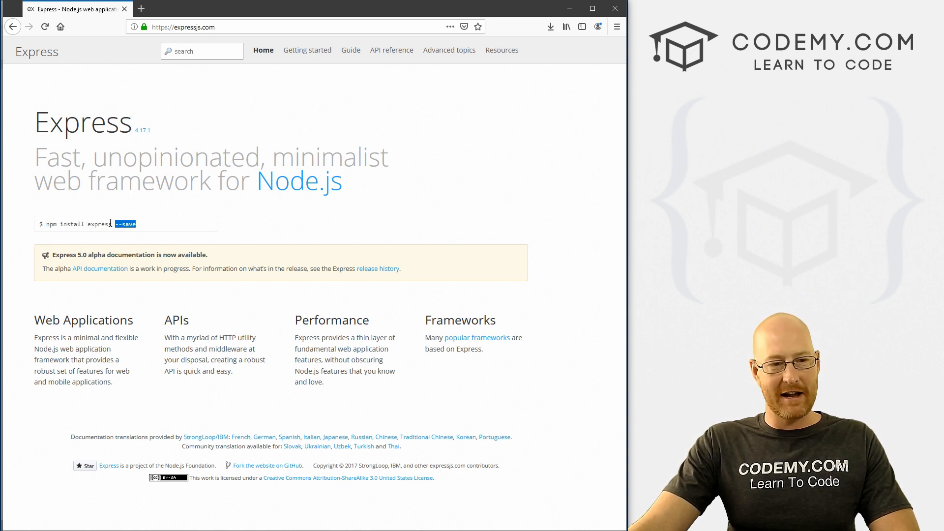
double_click(100, 224)
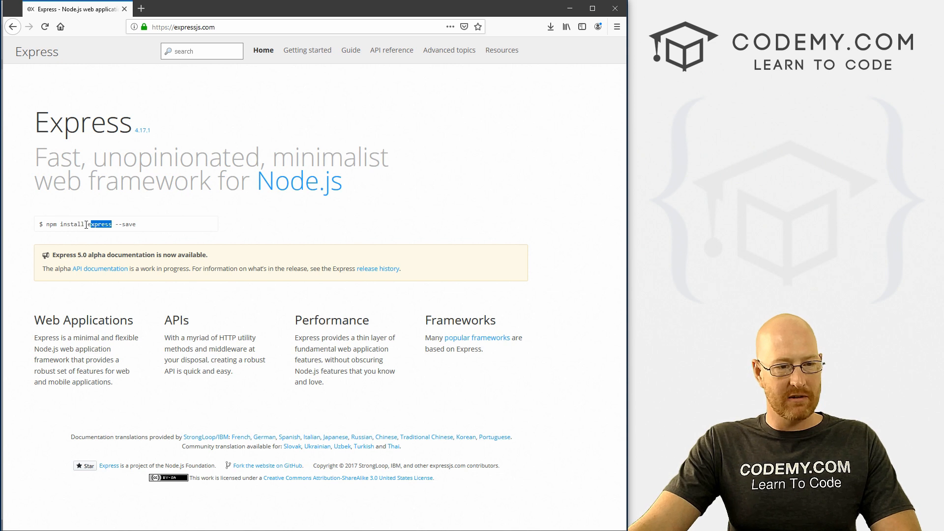
right_click(102, 223)
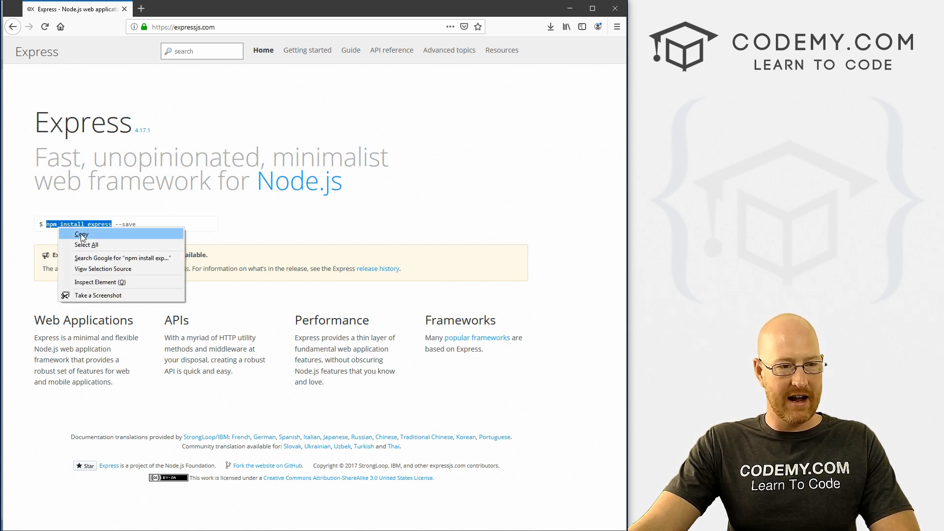
click(81, 235)
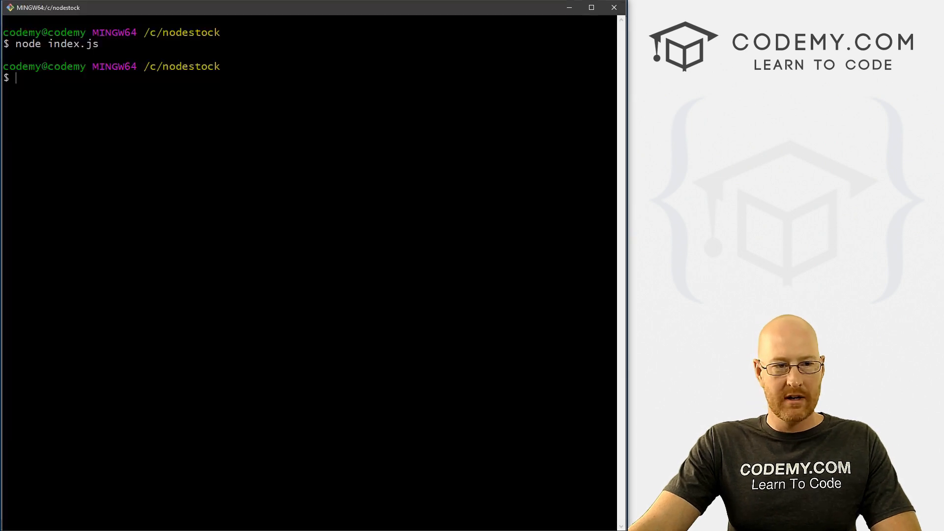
Run 'npm install express' in the nodestock terminal
text(npm install express)
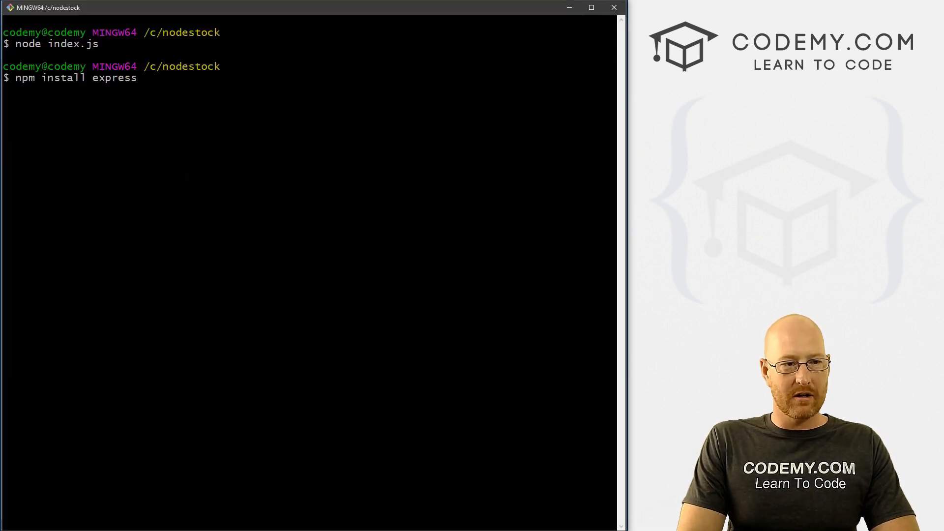
key(Return)
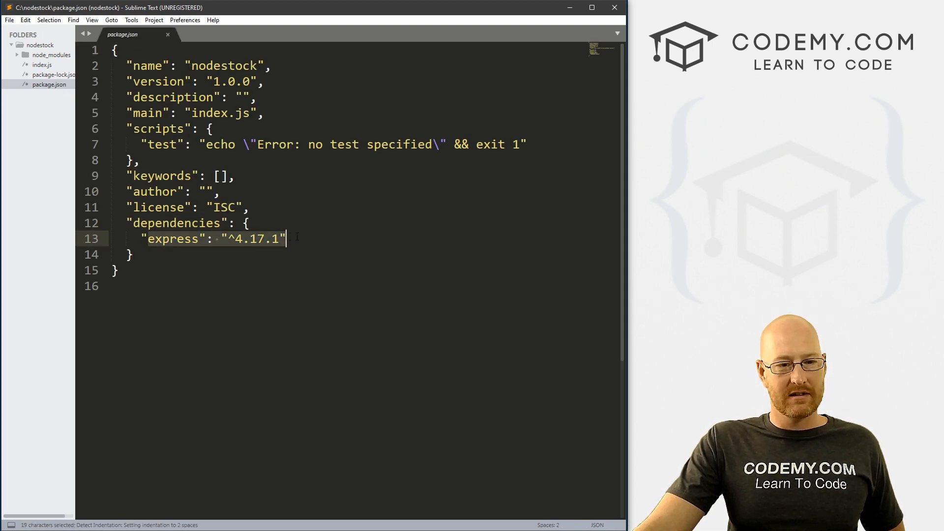
Inspect package-lock.json and the express folder inside node_modules in the sidebar
click(49, 75)
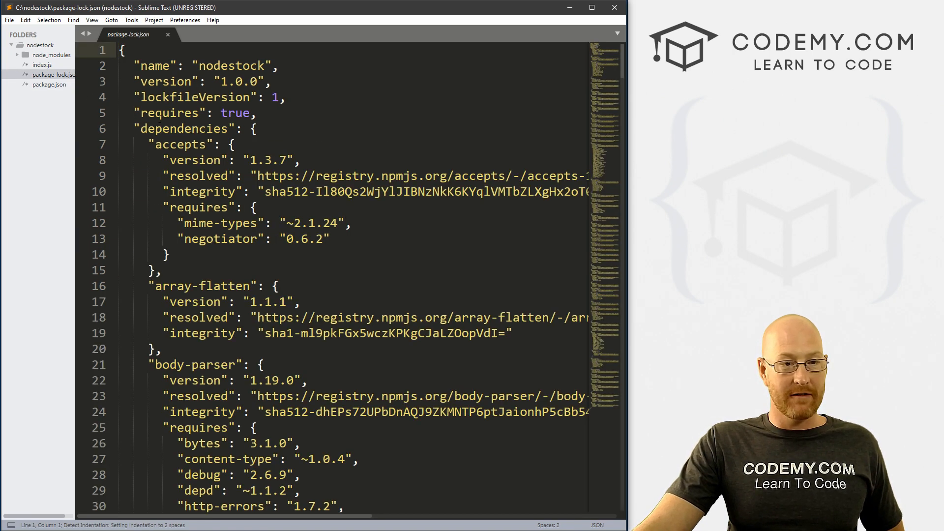
scroll(down, 3)
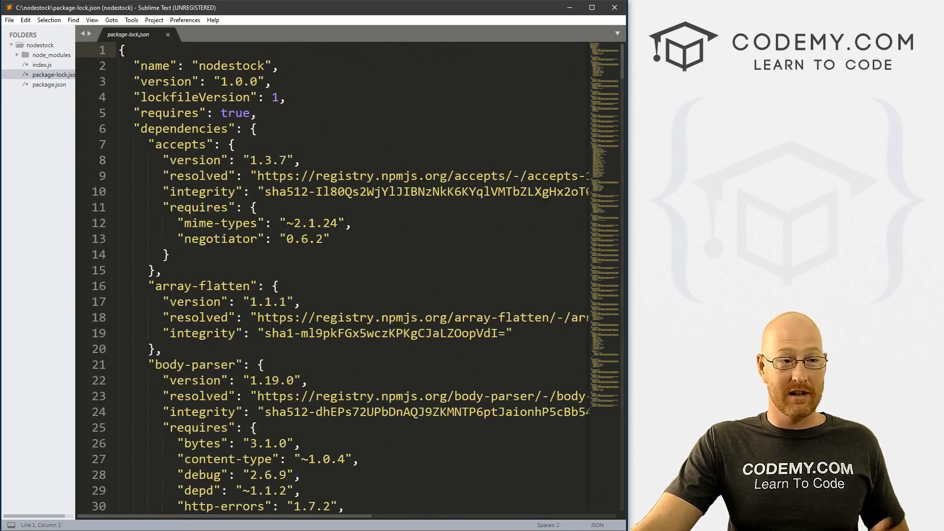
click(19, 55)
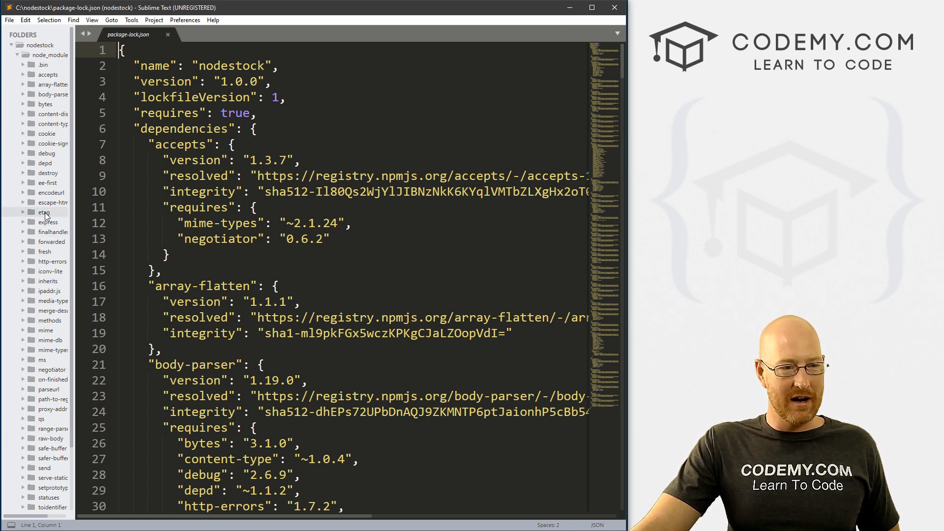
click(38, 222)
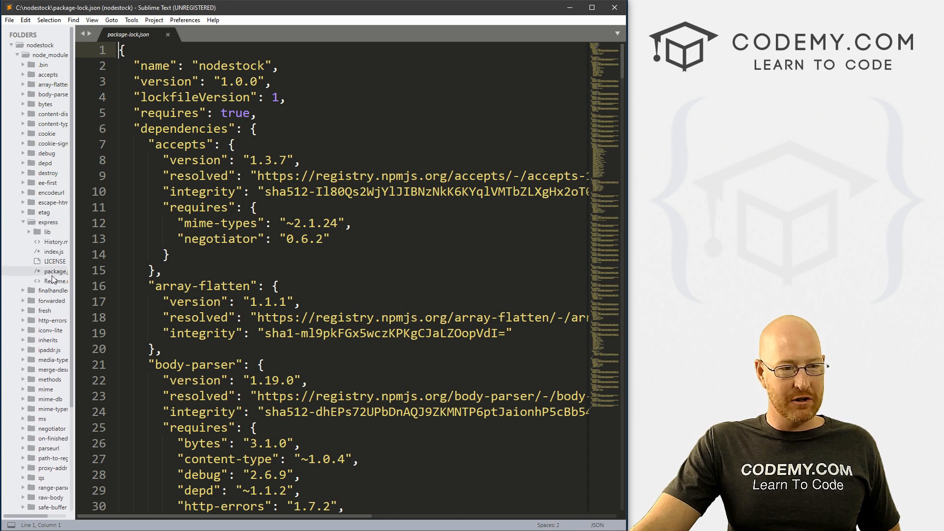
click(23, 222)
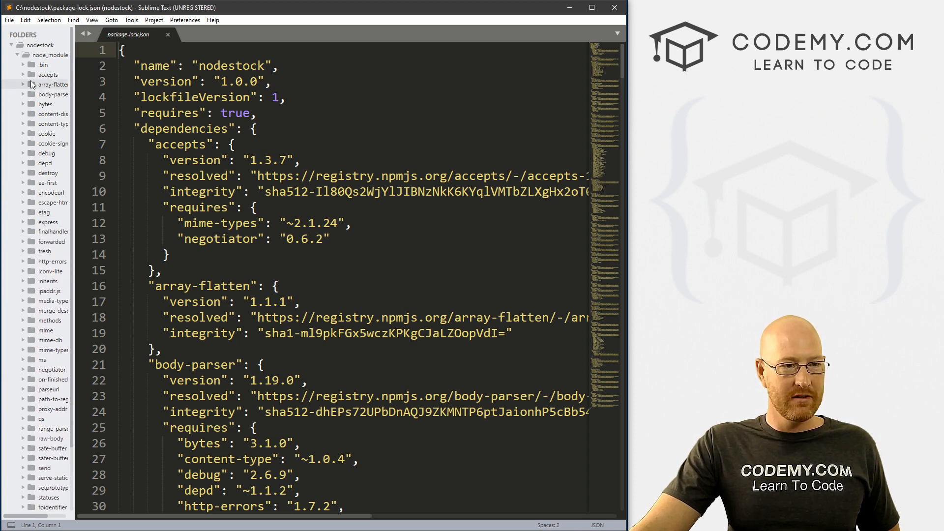
click(17, 54)
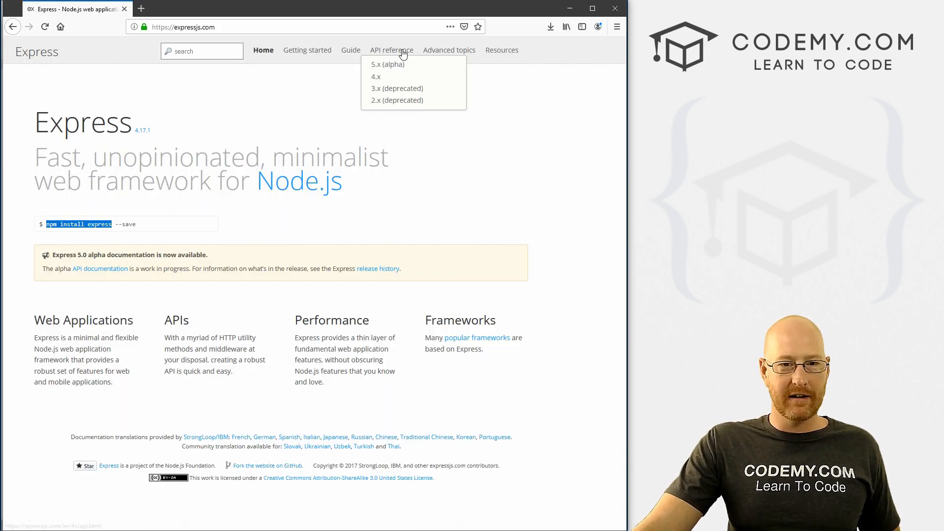
Copy the var express = require('express') starter snippet from the 4.x API reference
click(376, 77)
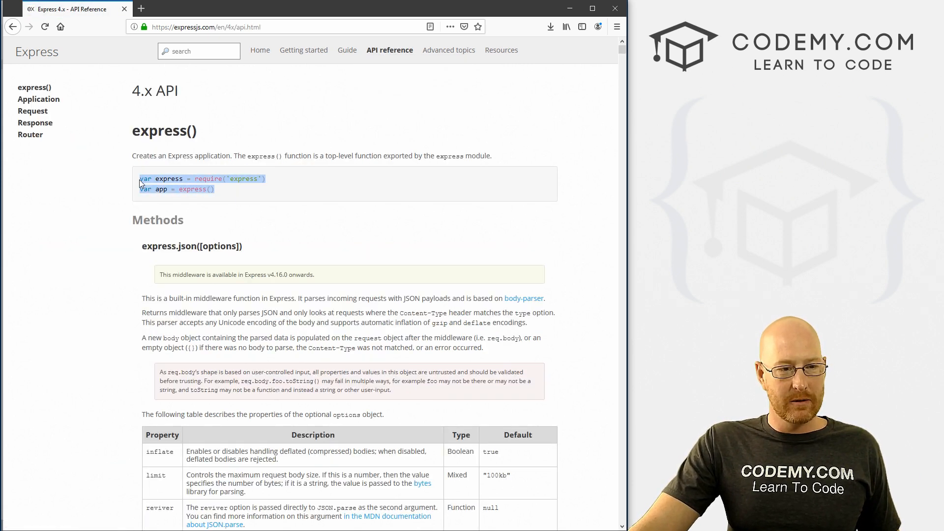
right_click(141, 183)
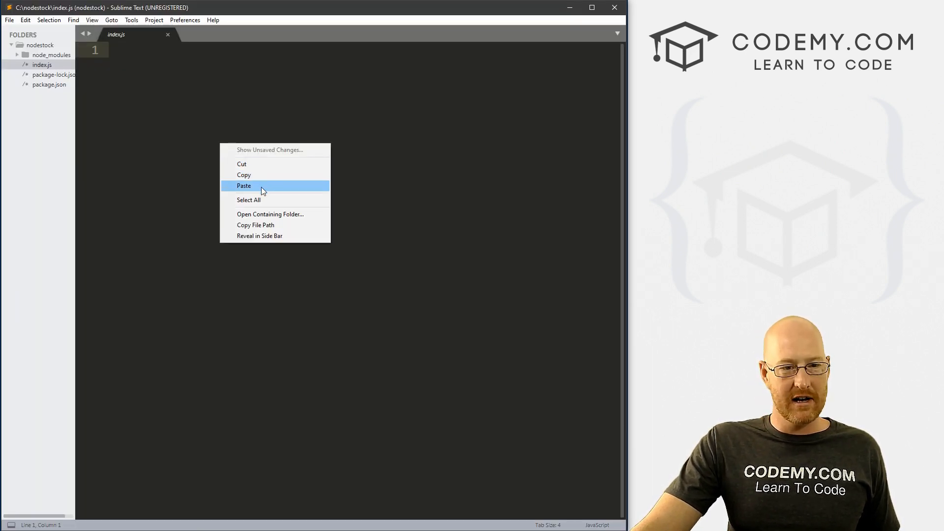
Paste the Express starter into index.js, change both var keywords to const, and save
click(244, 185)
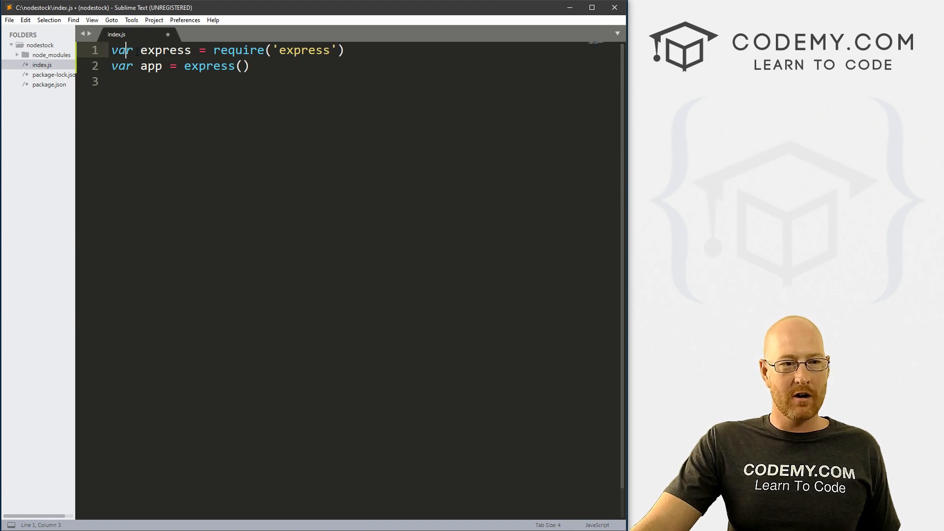
mouse_move(155, 46)
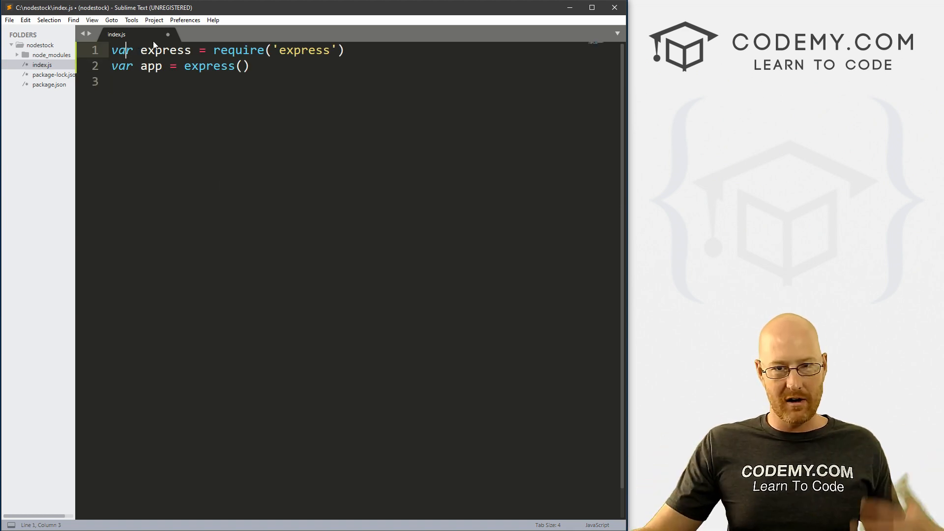
double_click(121, 50)
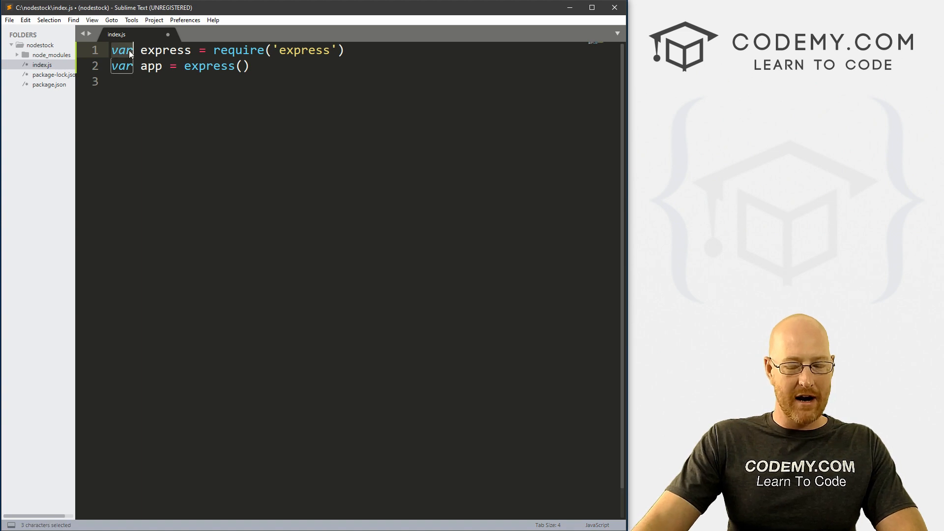
text(const)
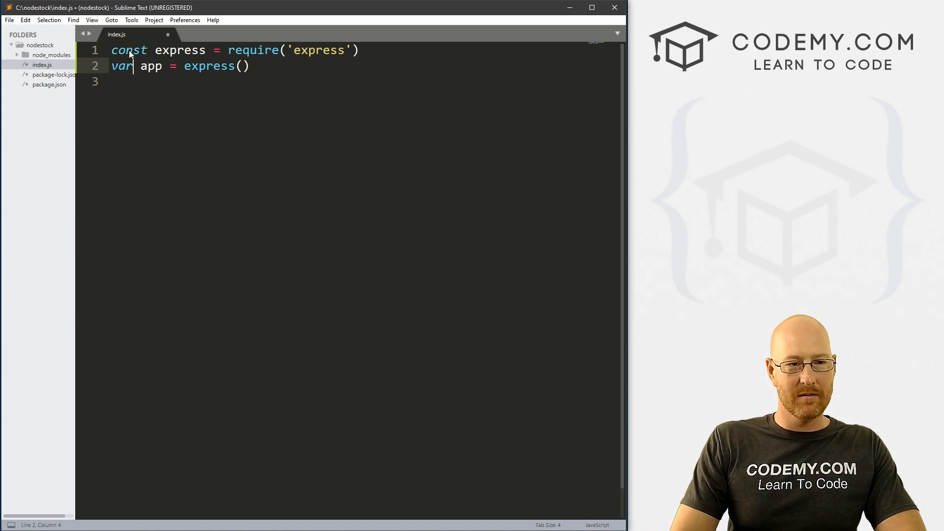
text(const)
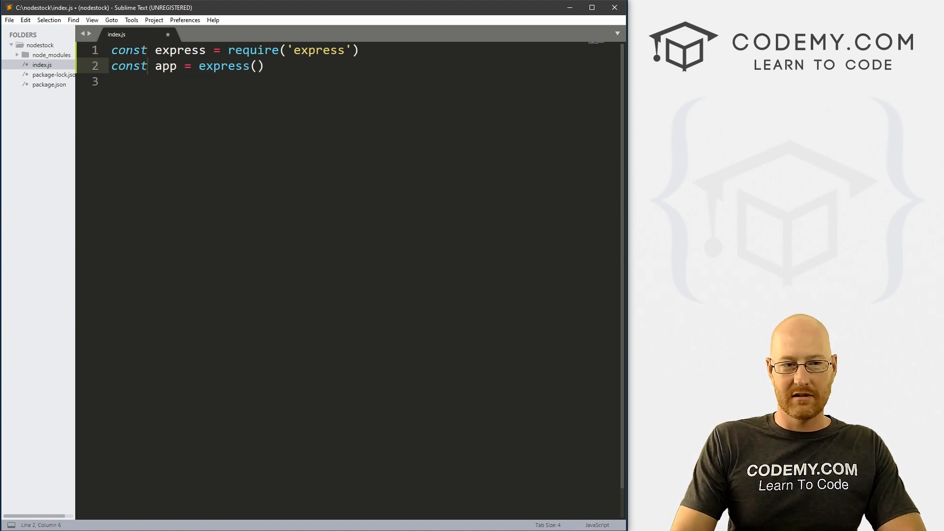
key(ctrl+s)
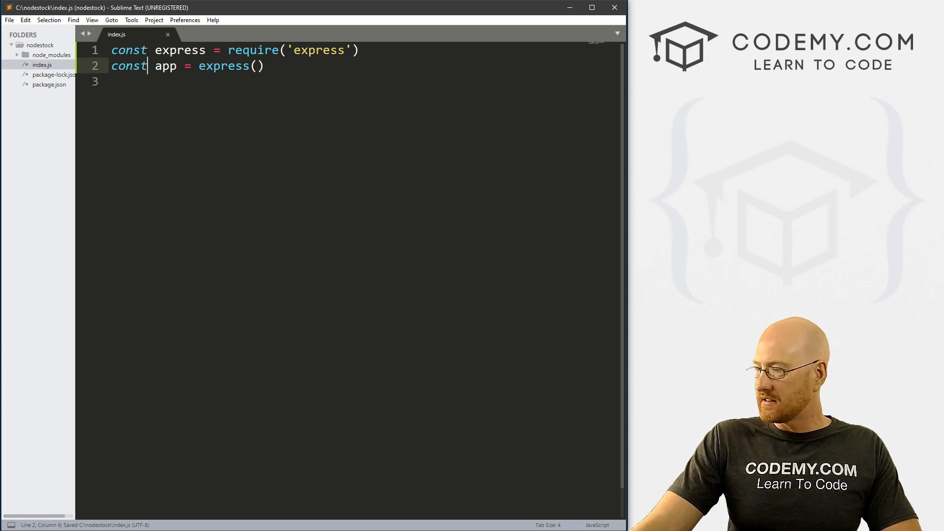
key(Enter)
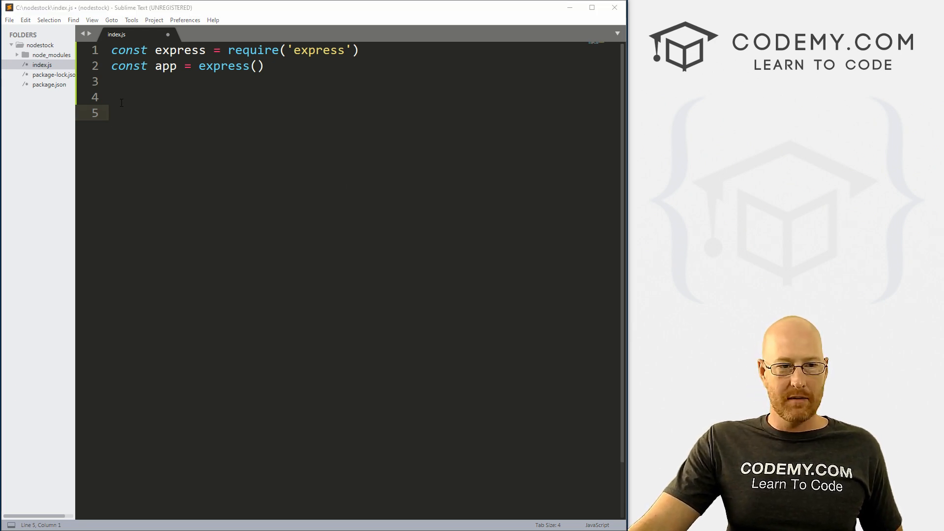
Type const PORT = process.env.PORT || 5000; on line 4 of index.js
text(const P)
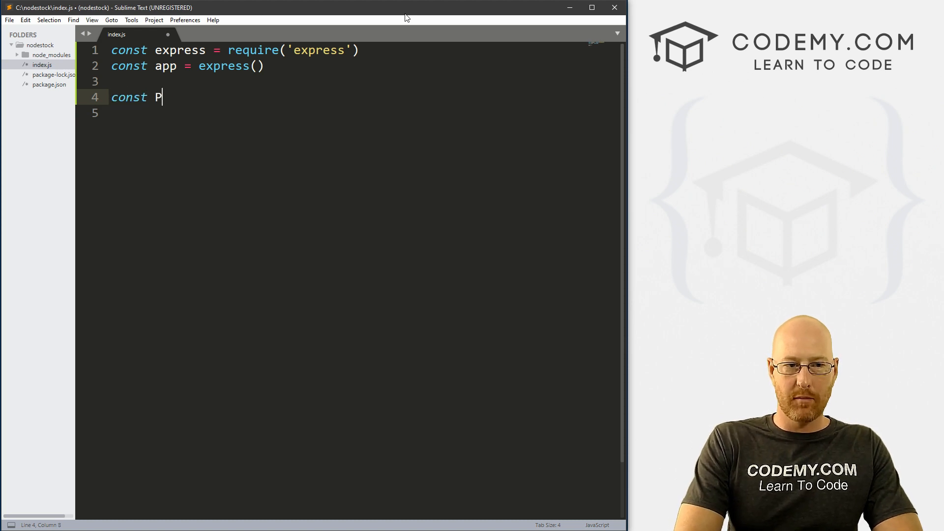
text(ORT = pr)
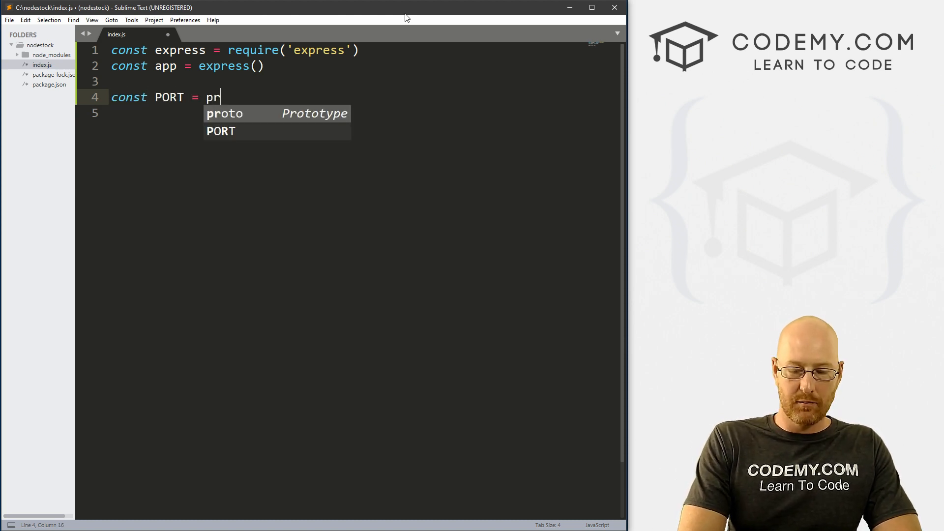
text(ocess.env)
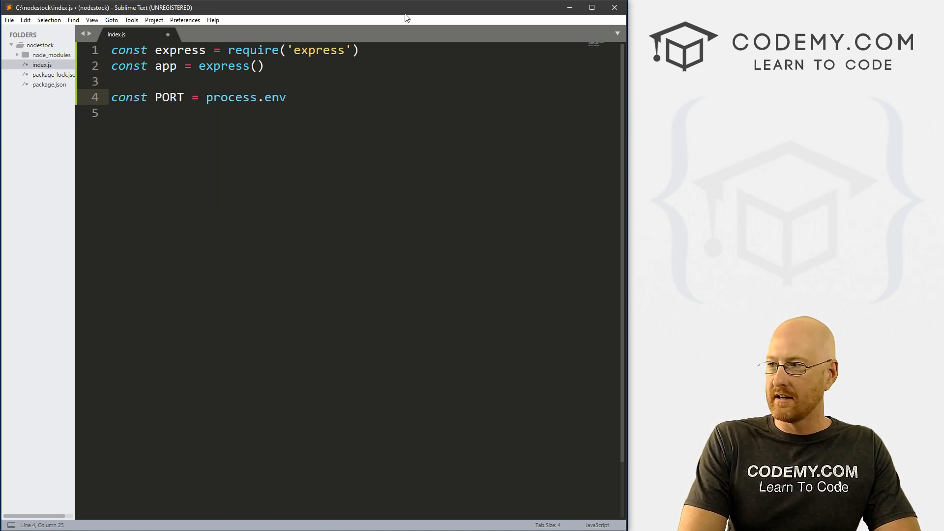
text(.PORT)
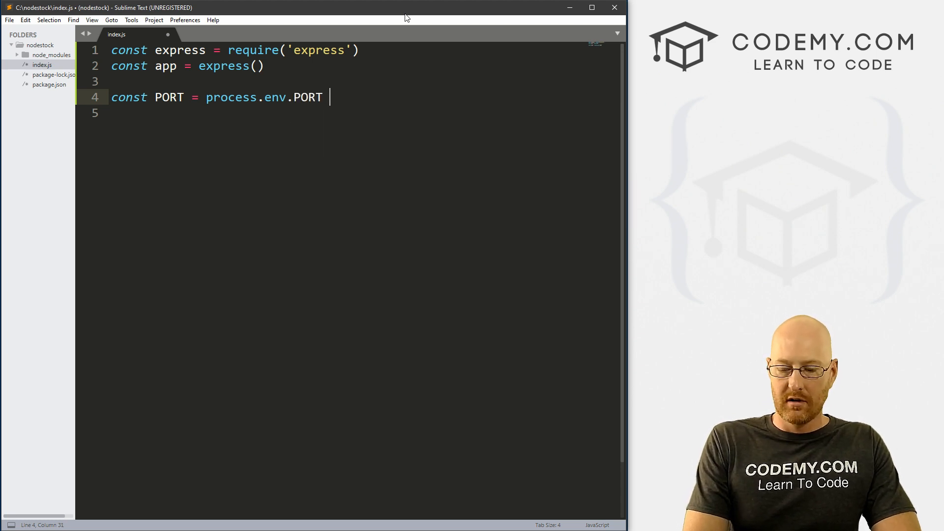
text(||)
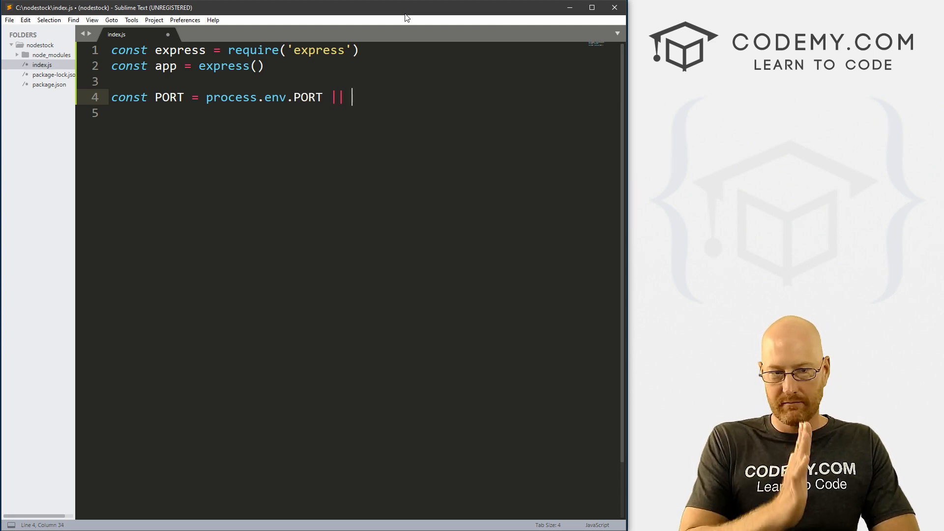
text(50)
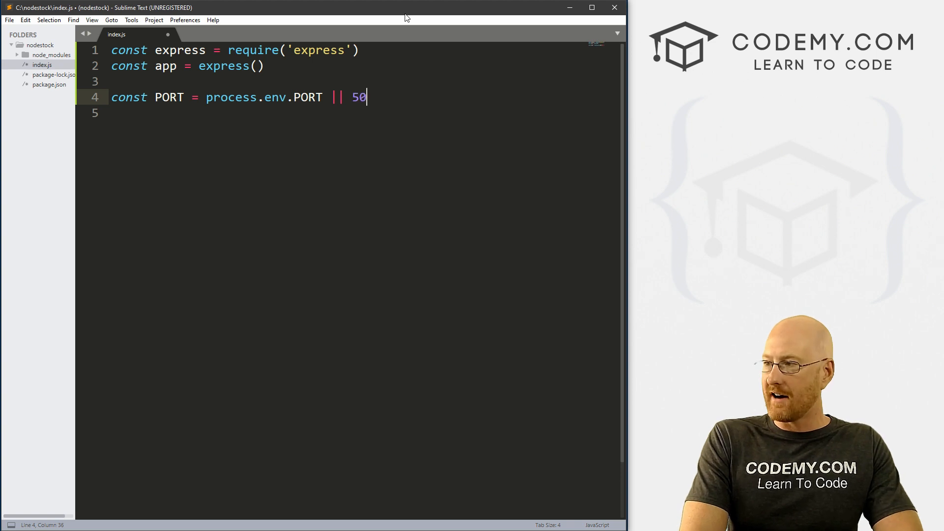
text(00;)
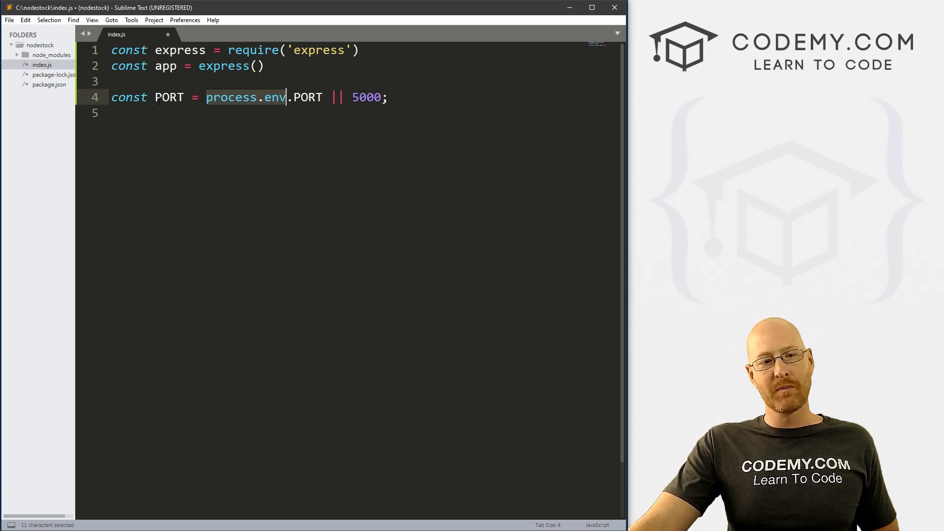
click(209, 97)
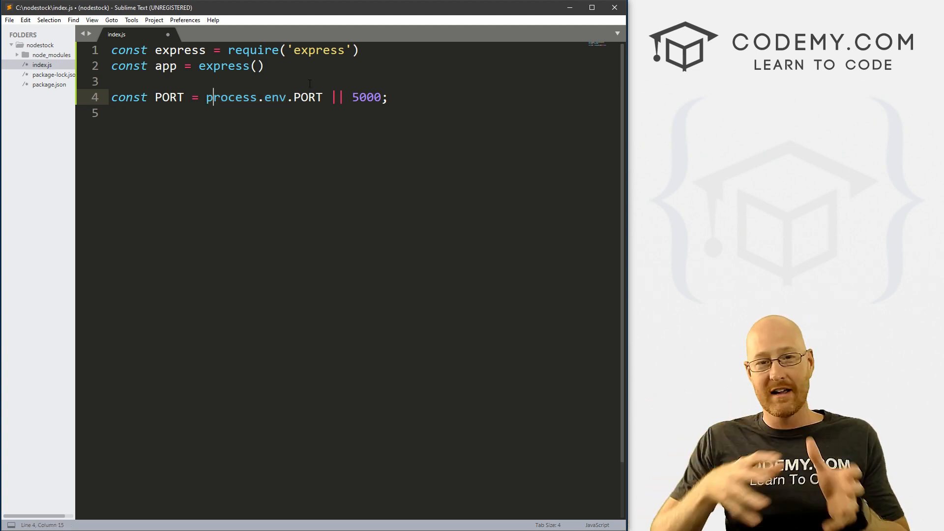
double_click(365, 97)
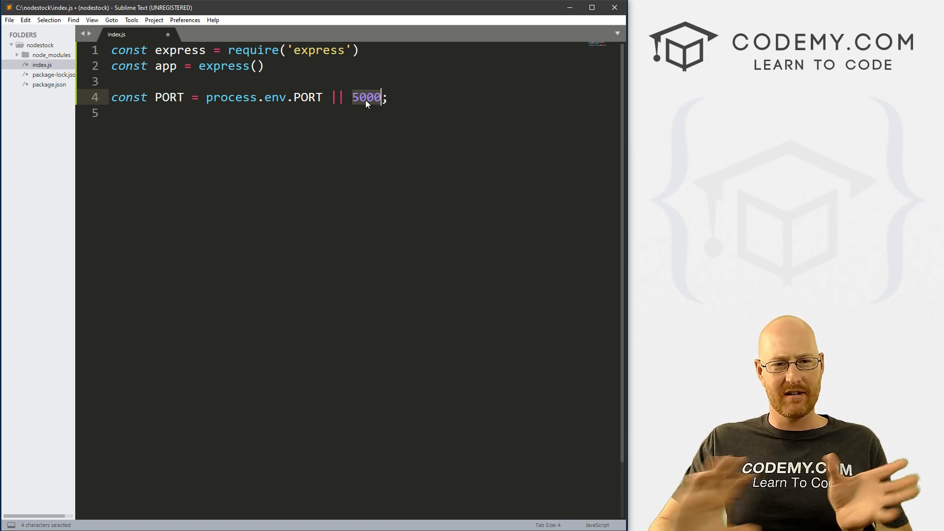
click(419, 97)
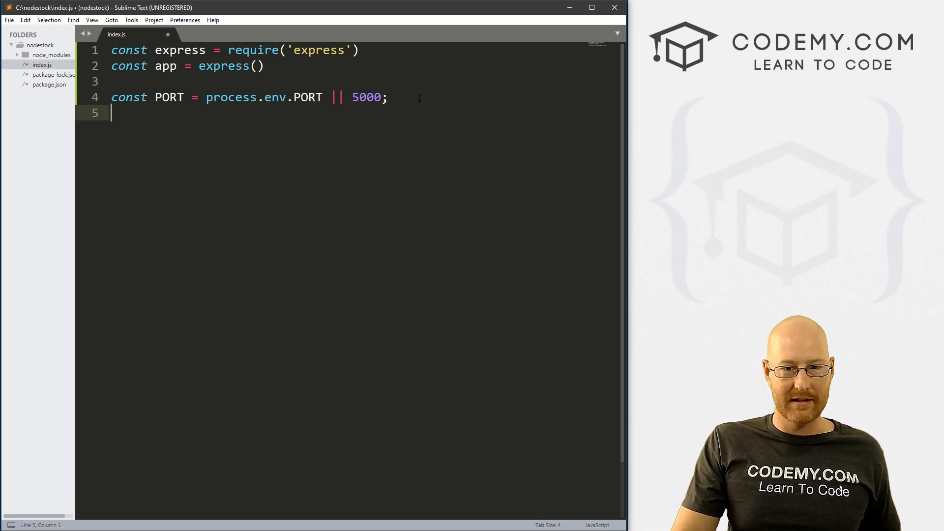
Add an app.listen(PORT) call below the PORT declaration
key(Enter)
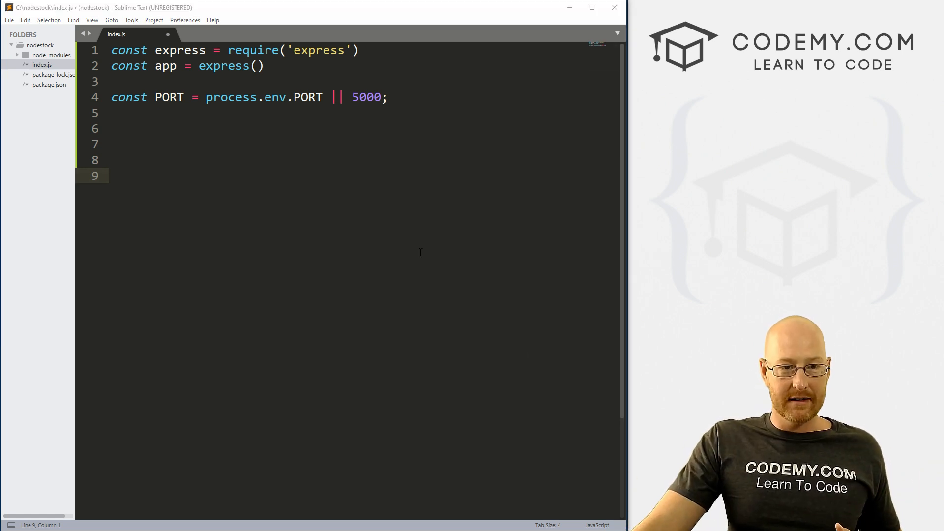
text(app)
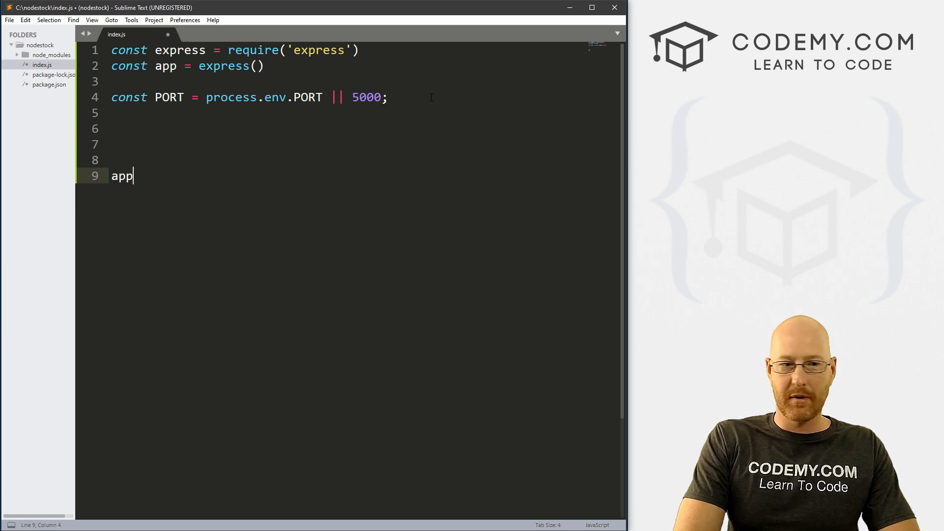
text(.liste)
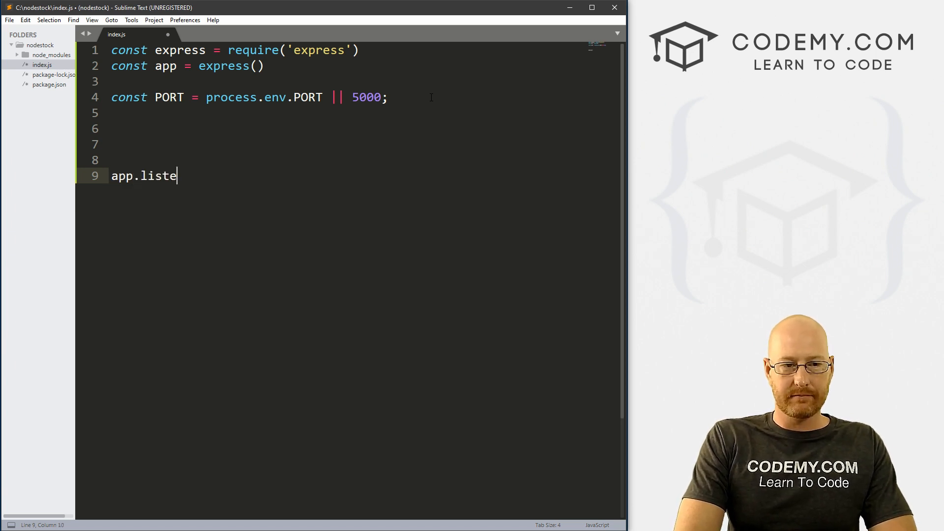
text(n())
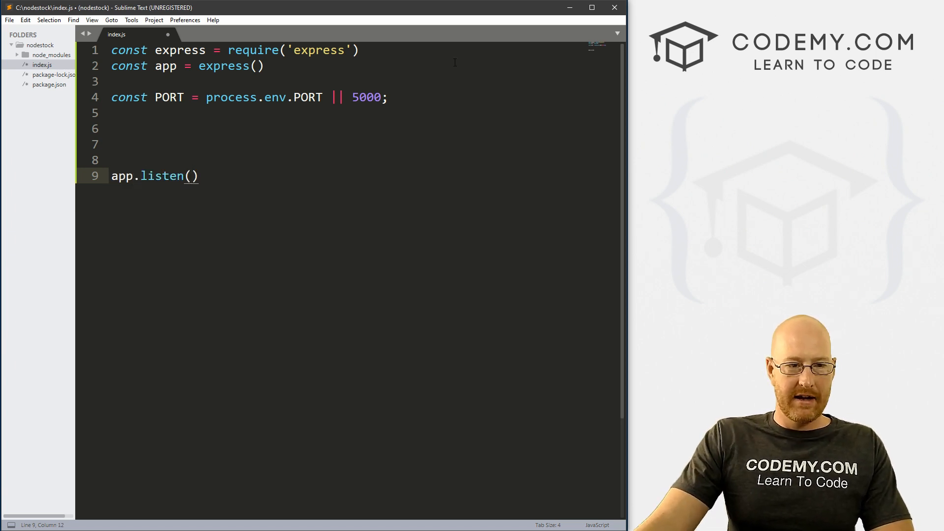
double_click(165, 65)
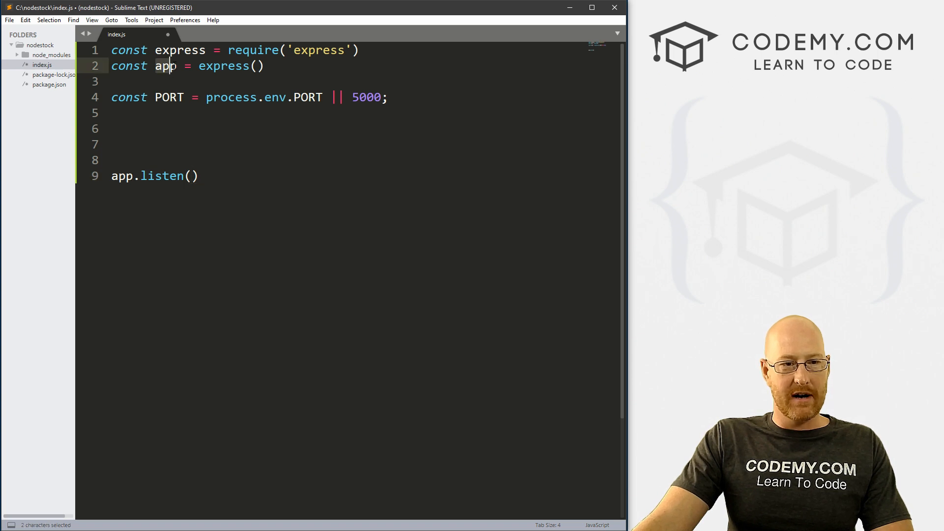
double_click(121, 176)
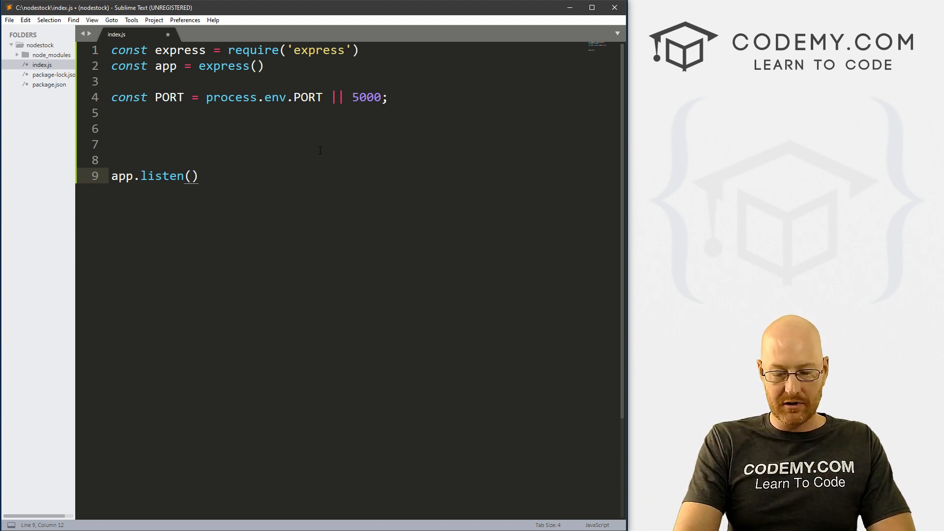
text(PORT, ()
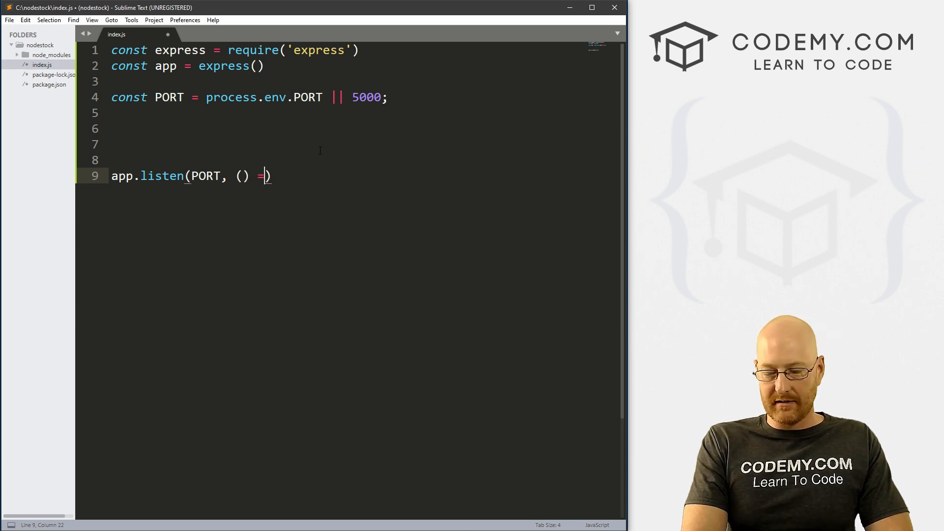
Add an arrow callback logging 'Server Listening on port' + PORT, then save index.js
text(>)
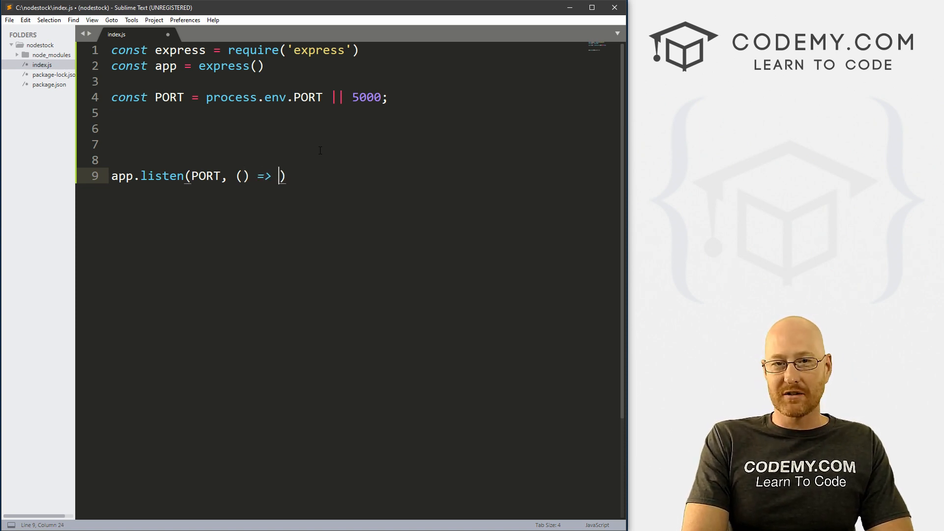
text(console.lo)
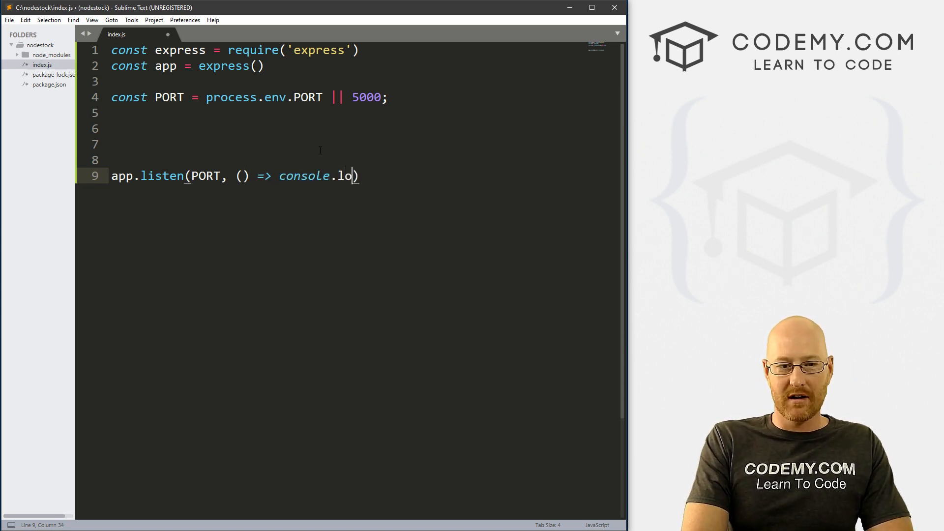
text(g())
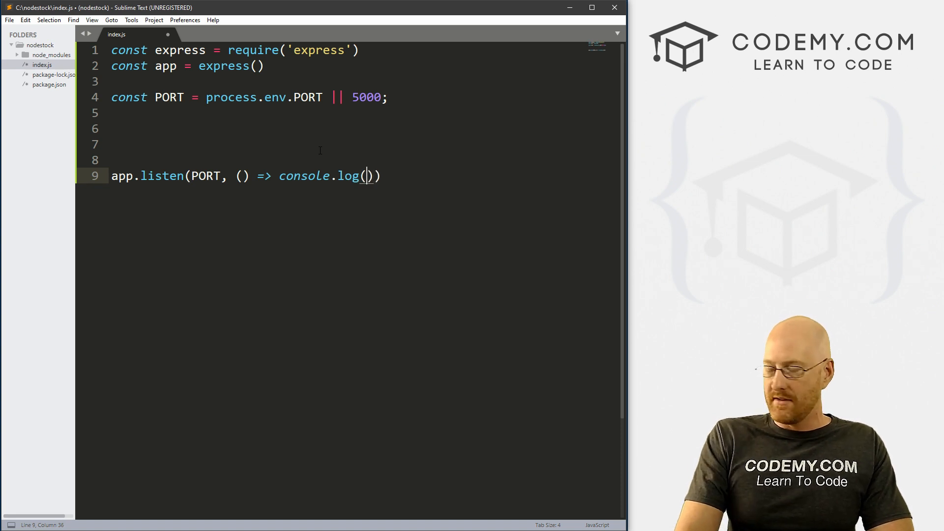
text(Server Li')
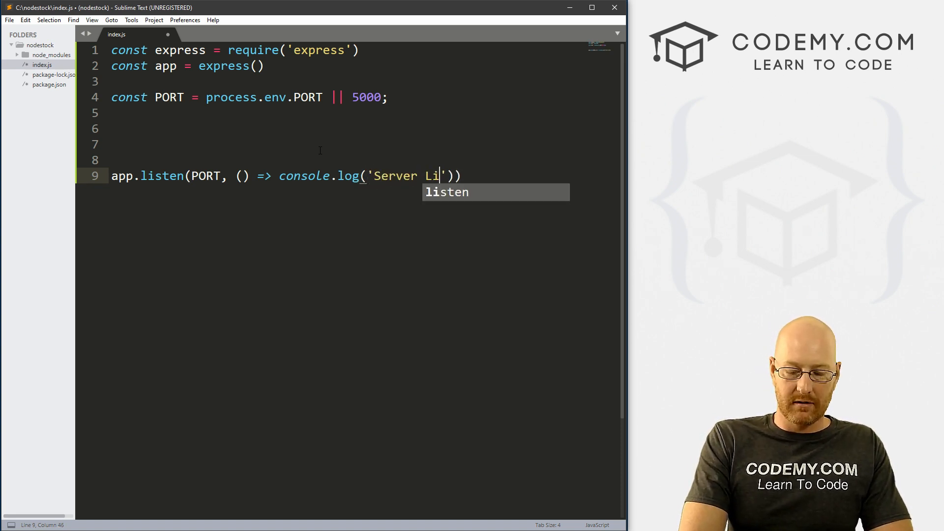
text(steni)
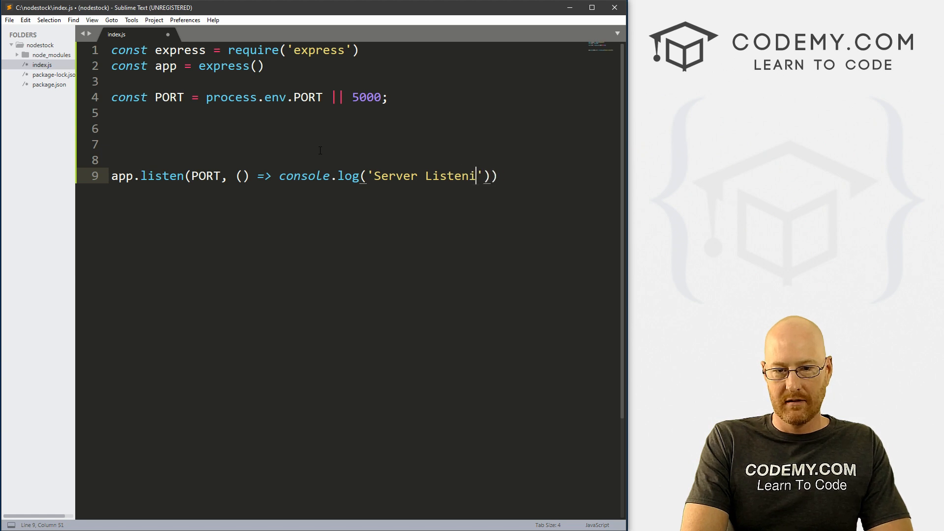
text(ng on port)
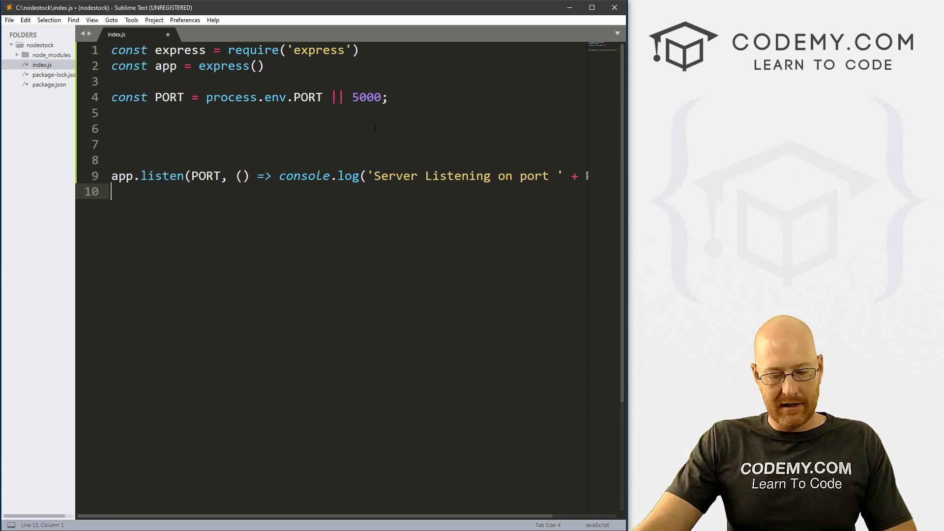
key(ctrl+s)
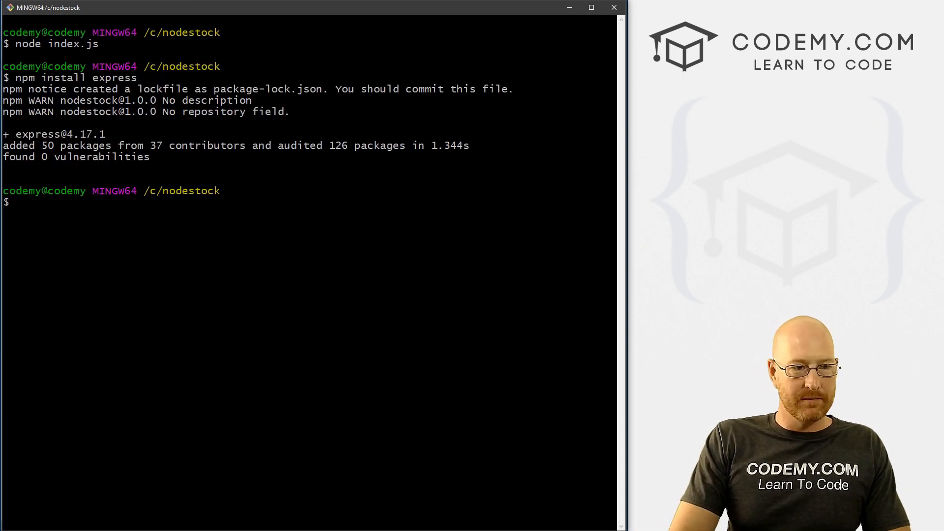
Run 'node index.js' in the nodestock folder
text(node index.js)
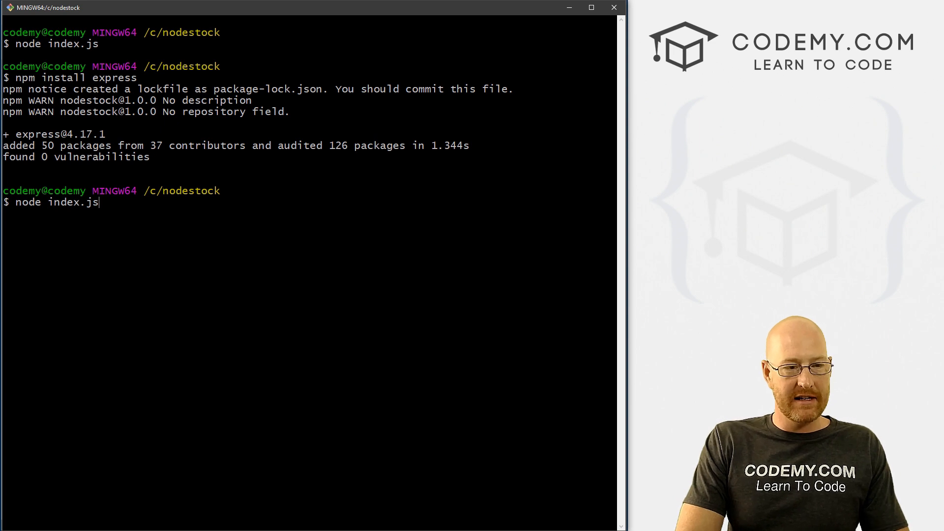
key(Return)
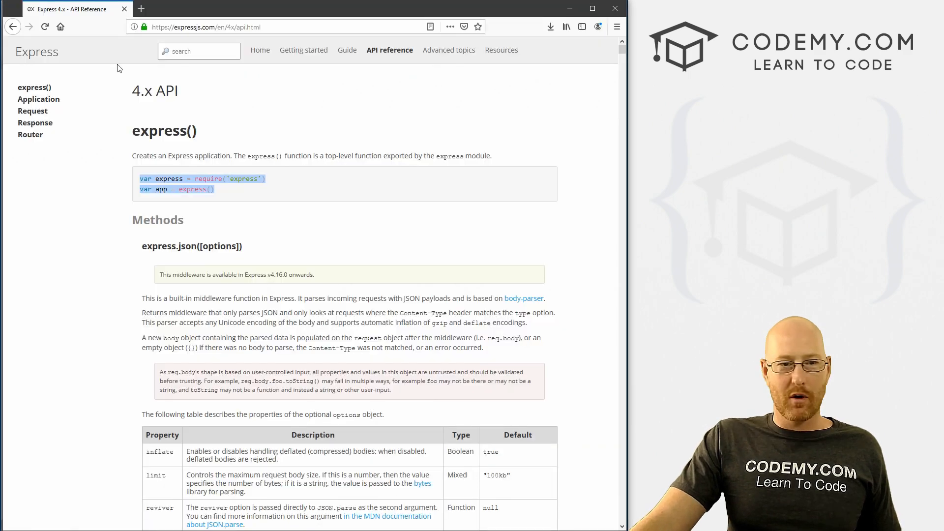
Load localhost:5000/ and see the 'Cannot GET /' response
text(localhost:5000/)
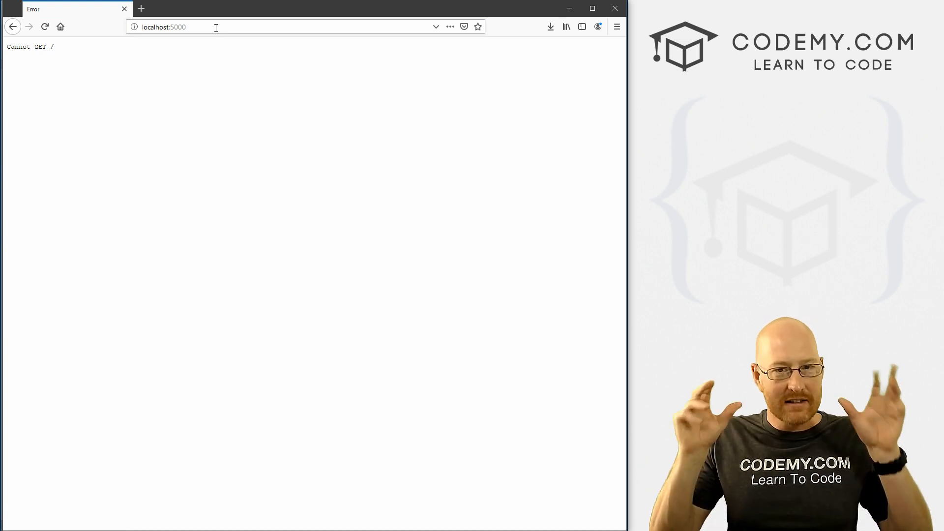
click(168, 26)
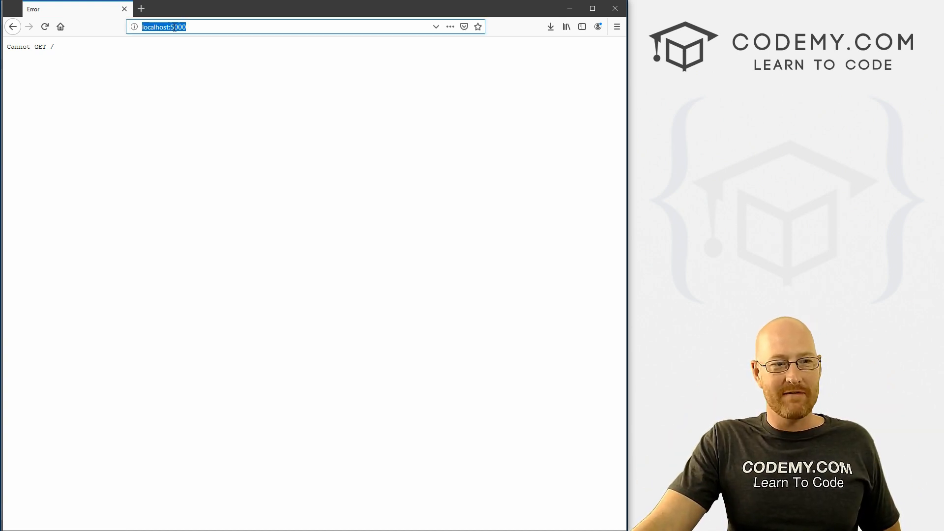